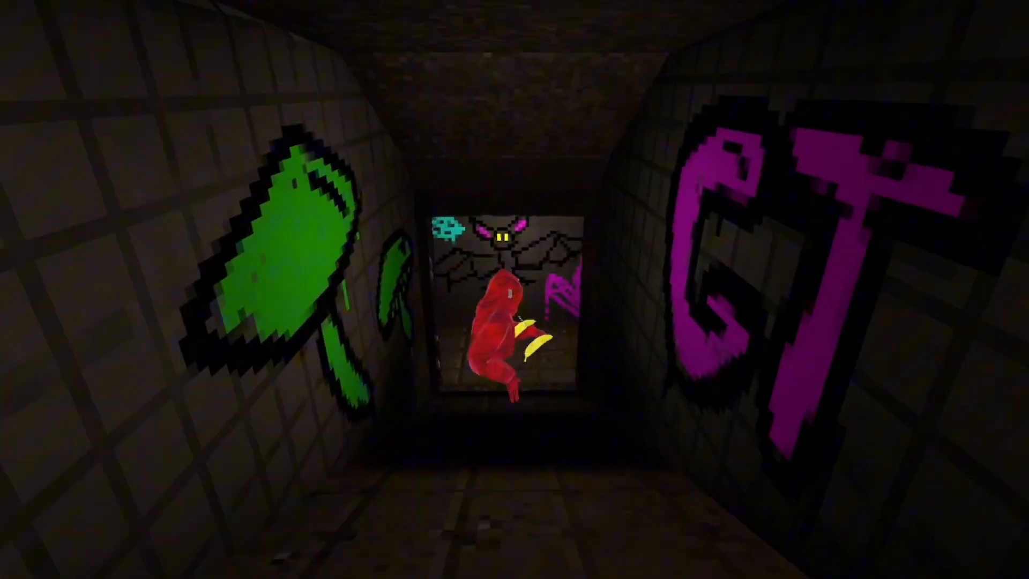
pyautogui.moveTo(515, 289)
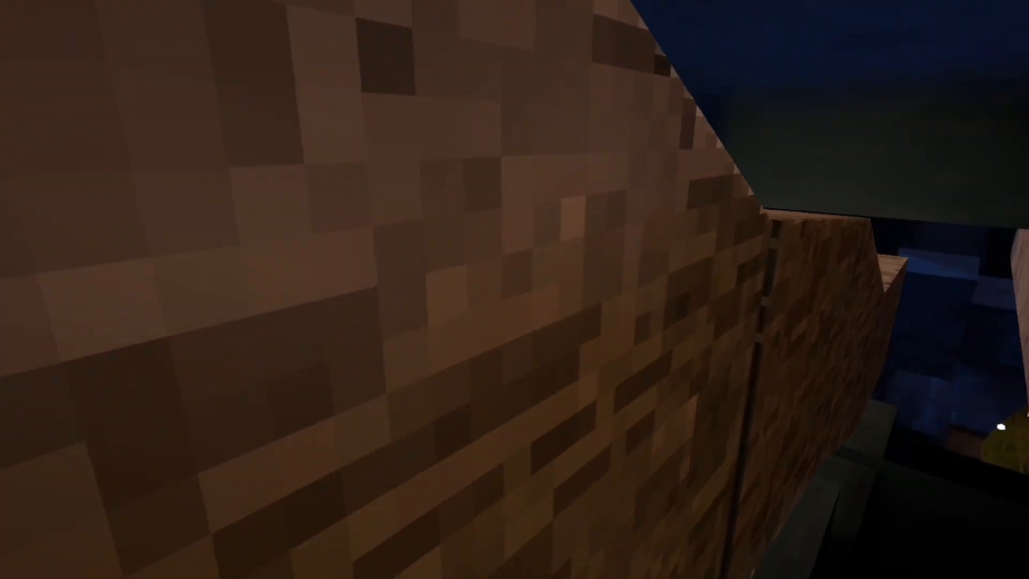